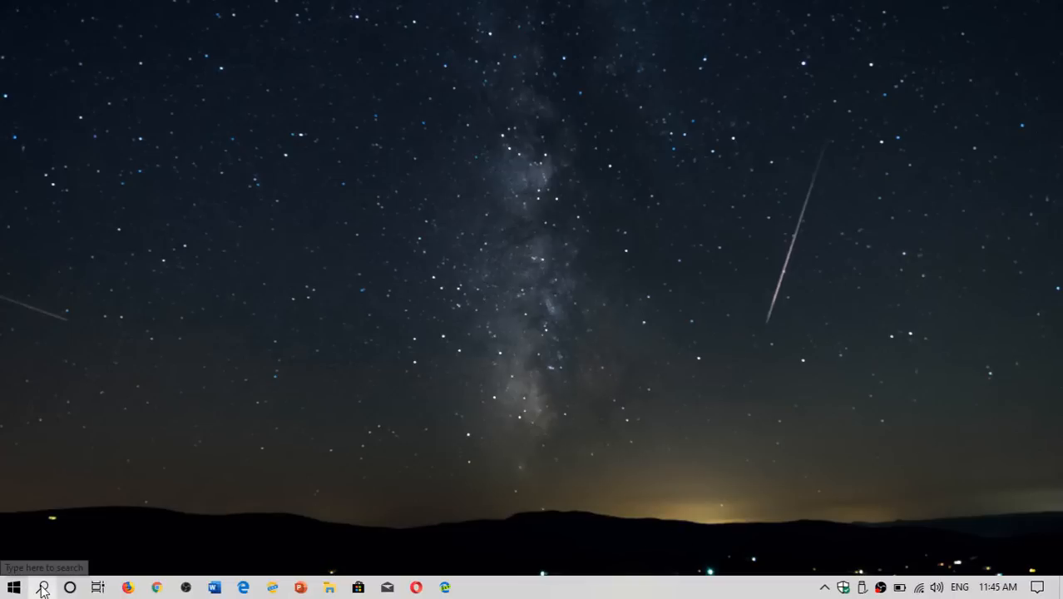
Step: Launch Settings via Start search and go to the Search category's Permissions & History page
{"action": "left_click", "coordinate": [44, 587]}
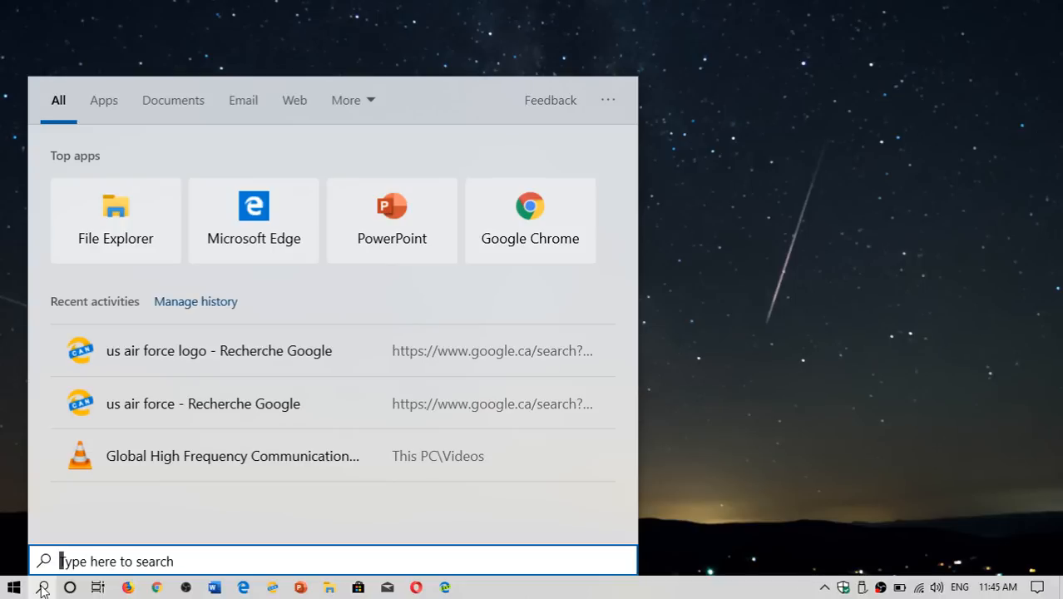
{"action": "type", "text": "logo"}
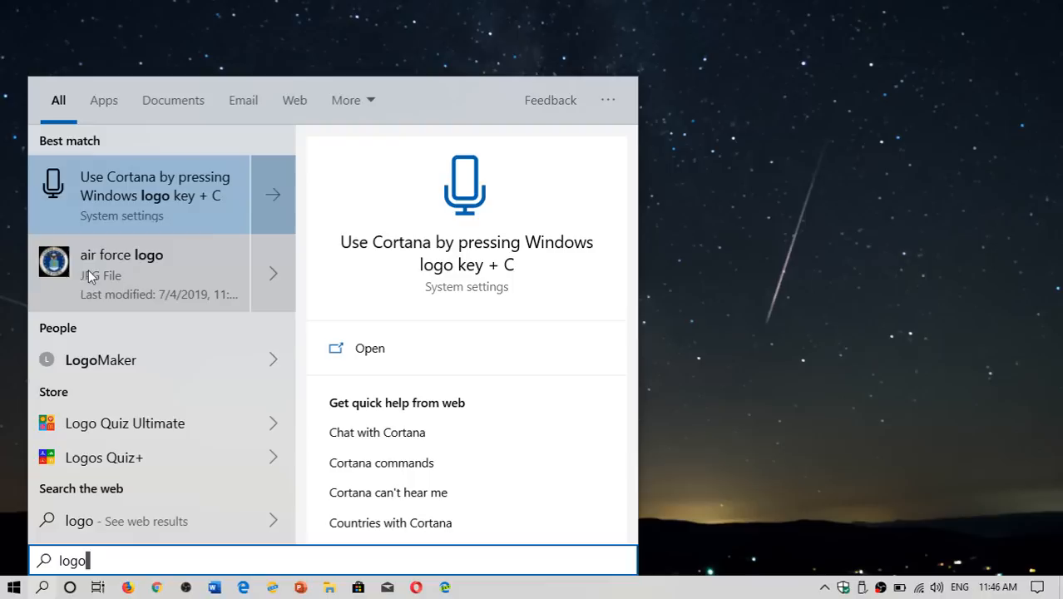
{"action": "mouse_move", "coordinate": [125, 519]}
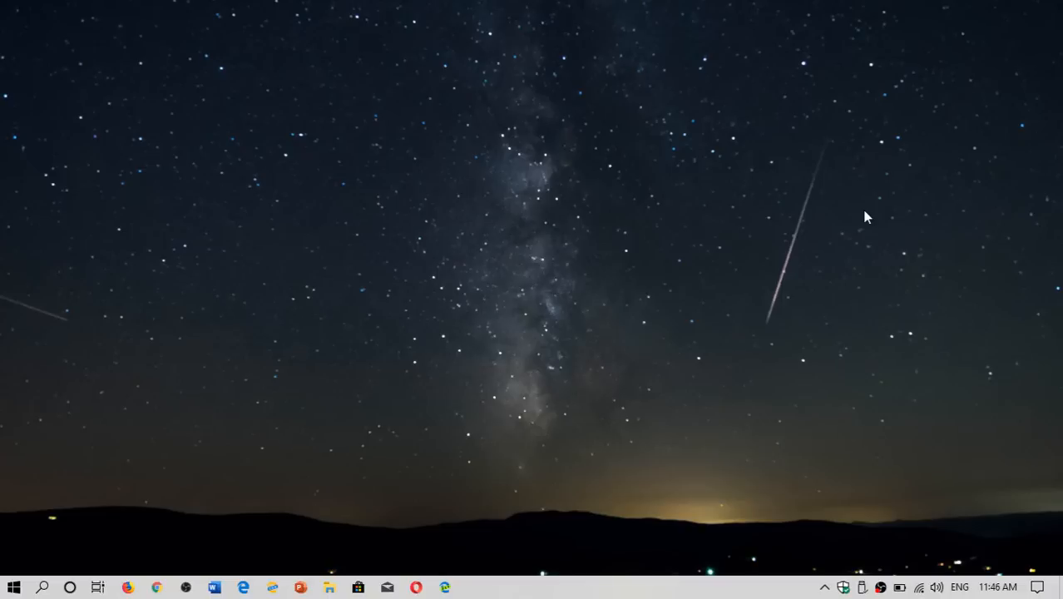
{"action": "left_click", "coordinate": [1038, 588]}
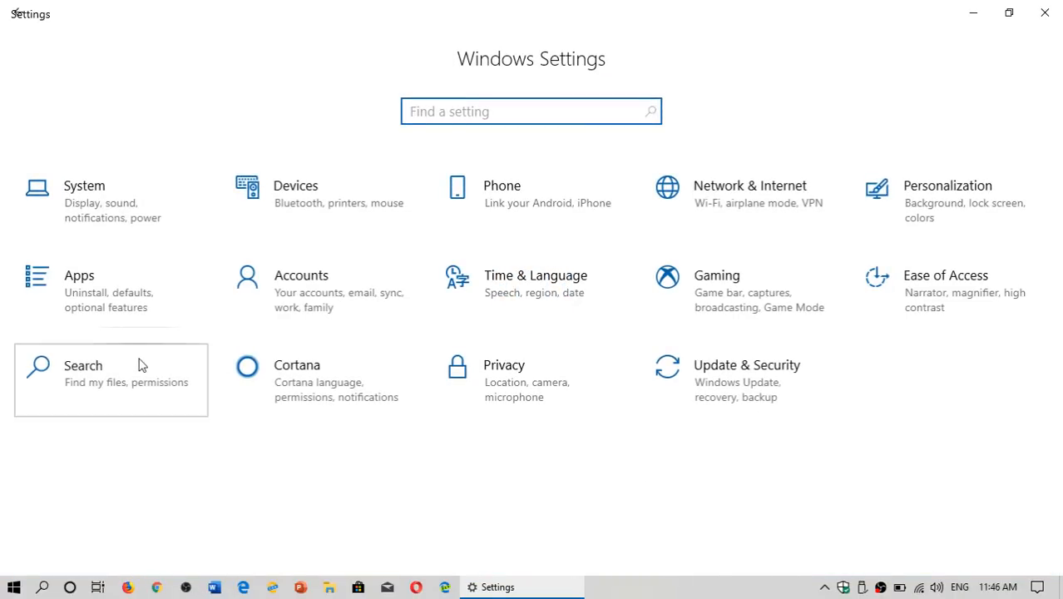
{"action": "left_click", "coordinate": [84, 366]}
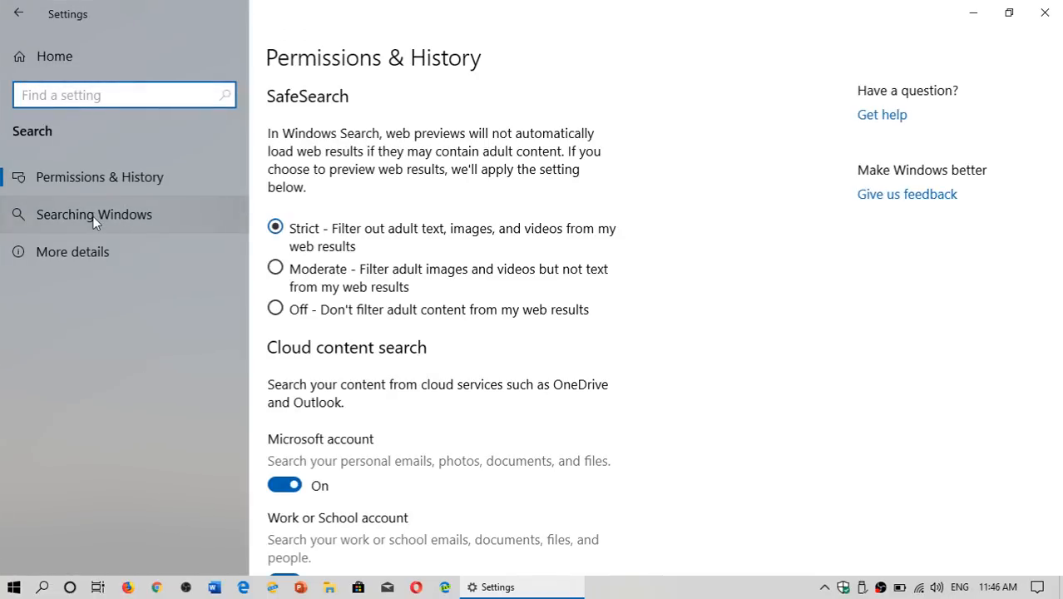
Step: Show the Searching Windows page down to Find My Files, leaving Classic selected
{"action": "left_click", "coordinate": [93, 213]}
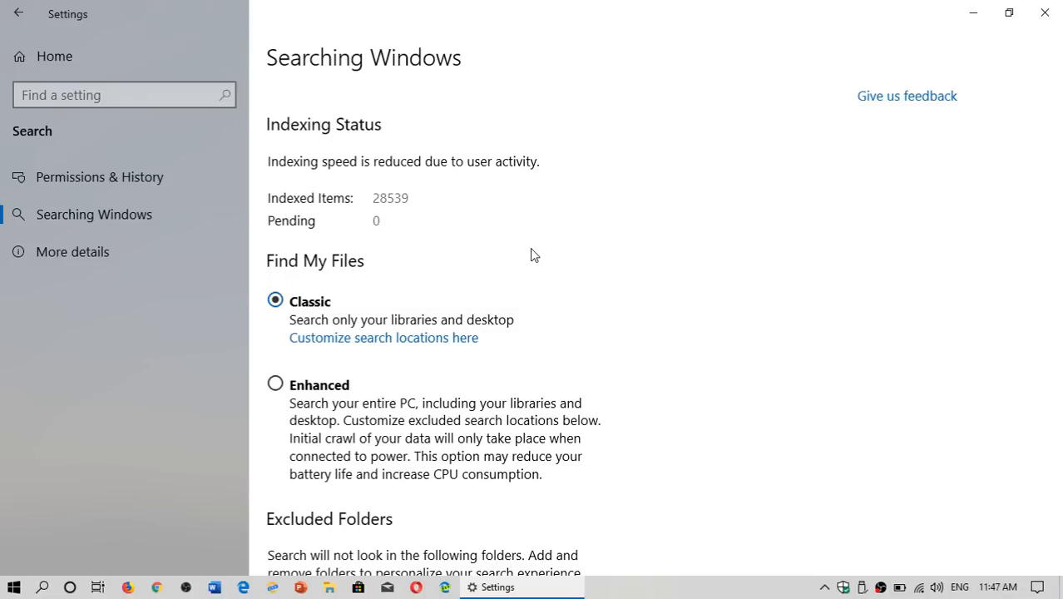
{"action": "scroll", "scroll_direction": "down", "scroll_amount": 3}
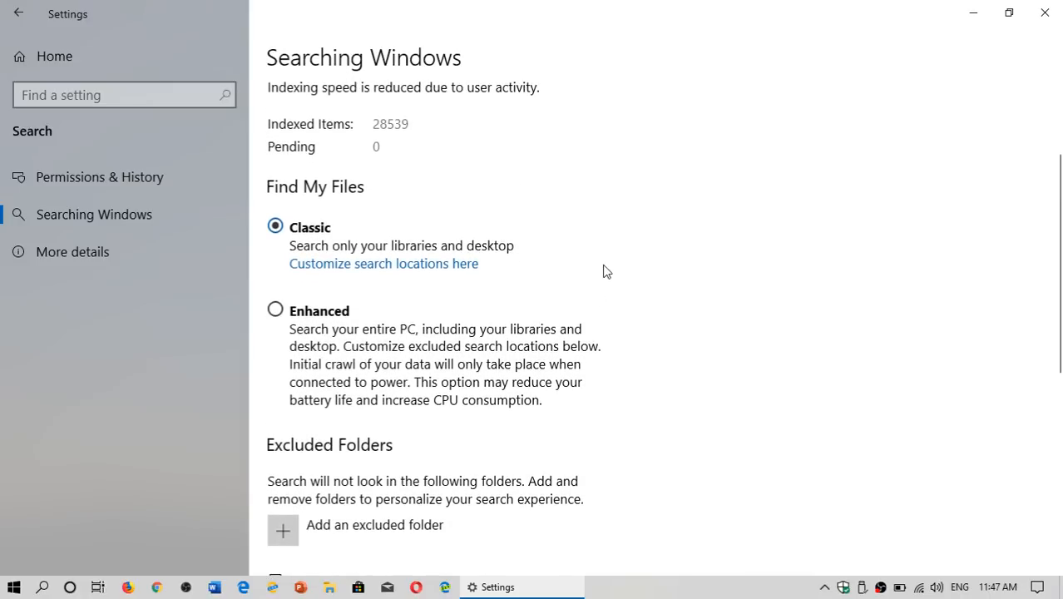
{"action": "mouse_move", "coordinate": [566, 223]}
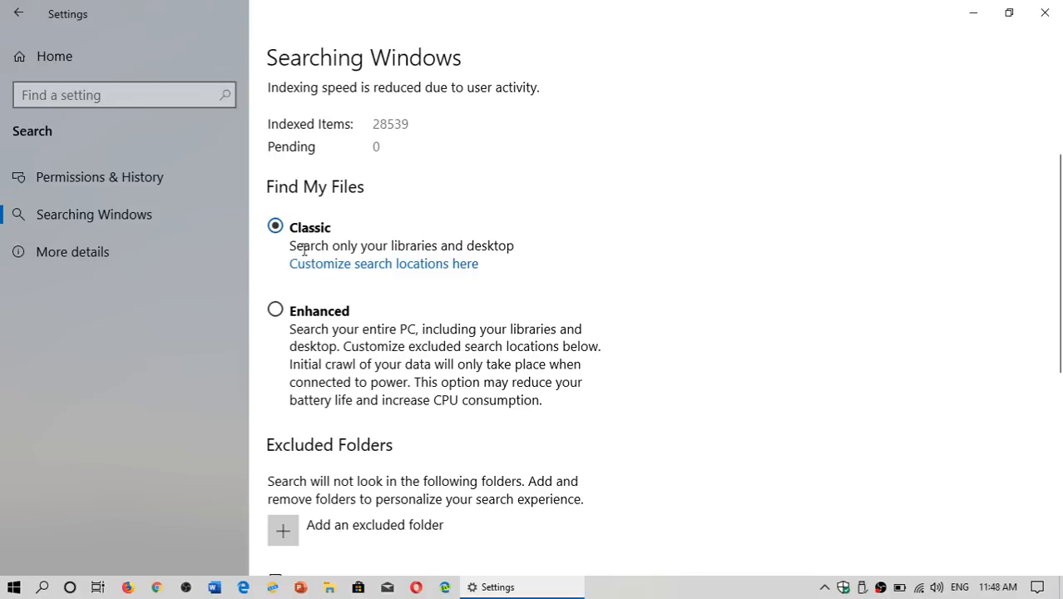
{"action": "mouse_move", "coordinate": [433, 243]}
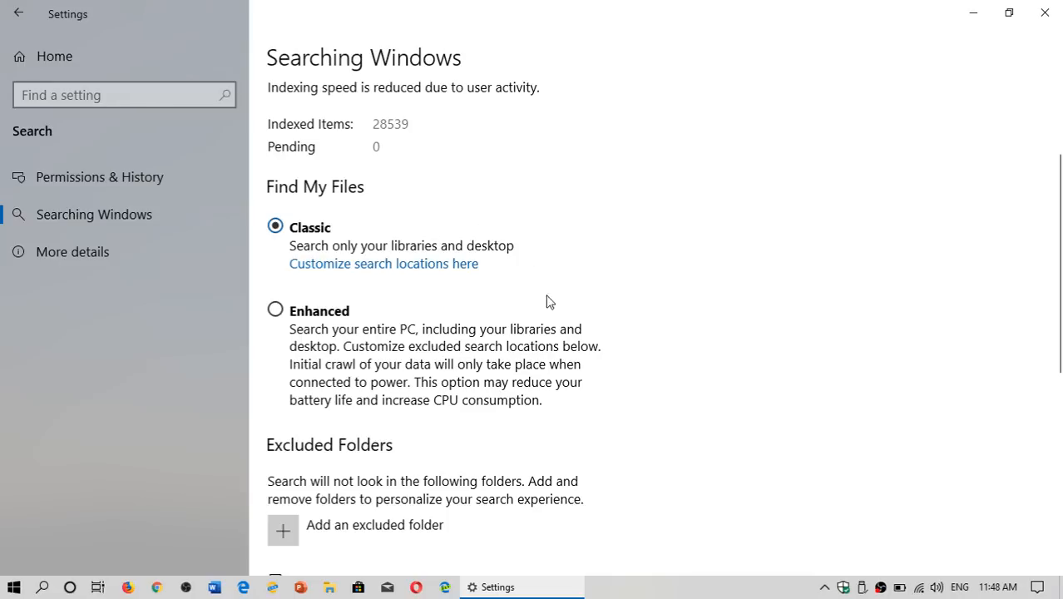
{"action": "mouse_move", "coordinate": [382, 270]}
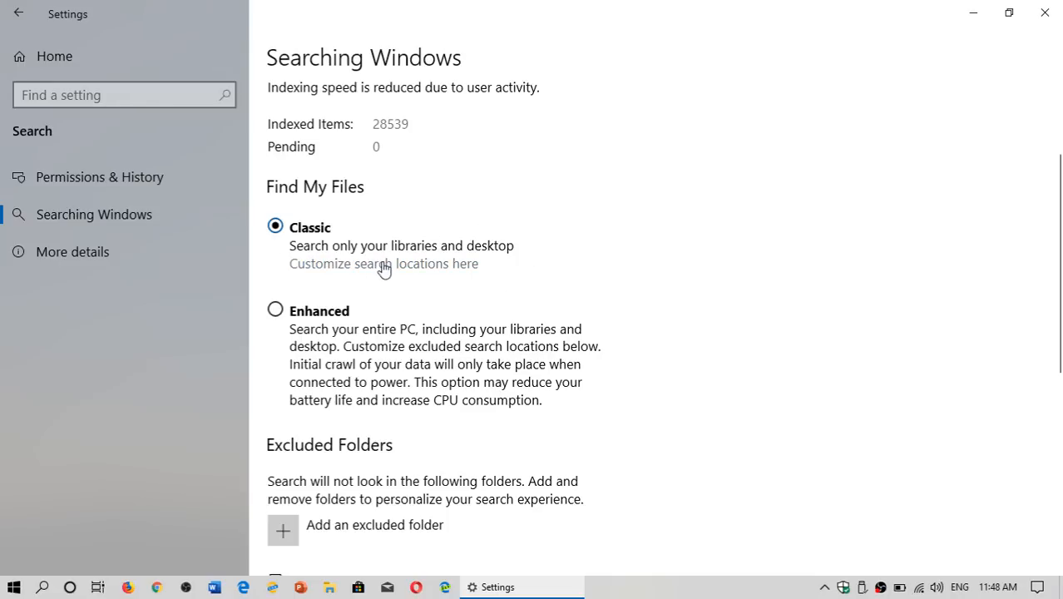
Step: Reach Indexing Options via 'Customize search locations here' and show its Indexed Locations list
{"action": "left_click", "coordinate": [383, 263]}
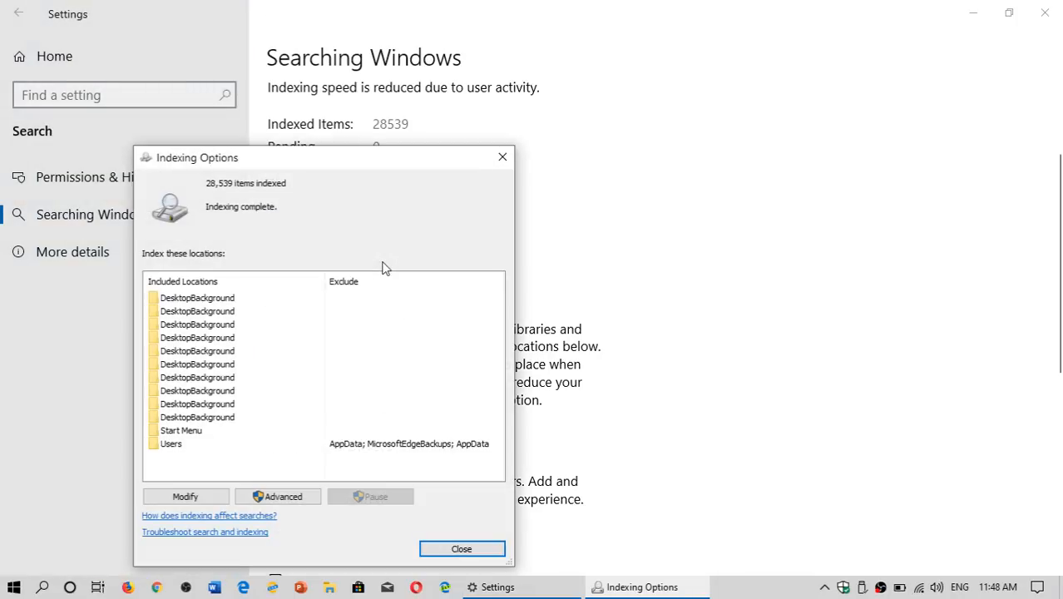
{"action": "left_click", "coordinate": [198, 376]}
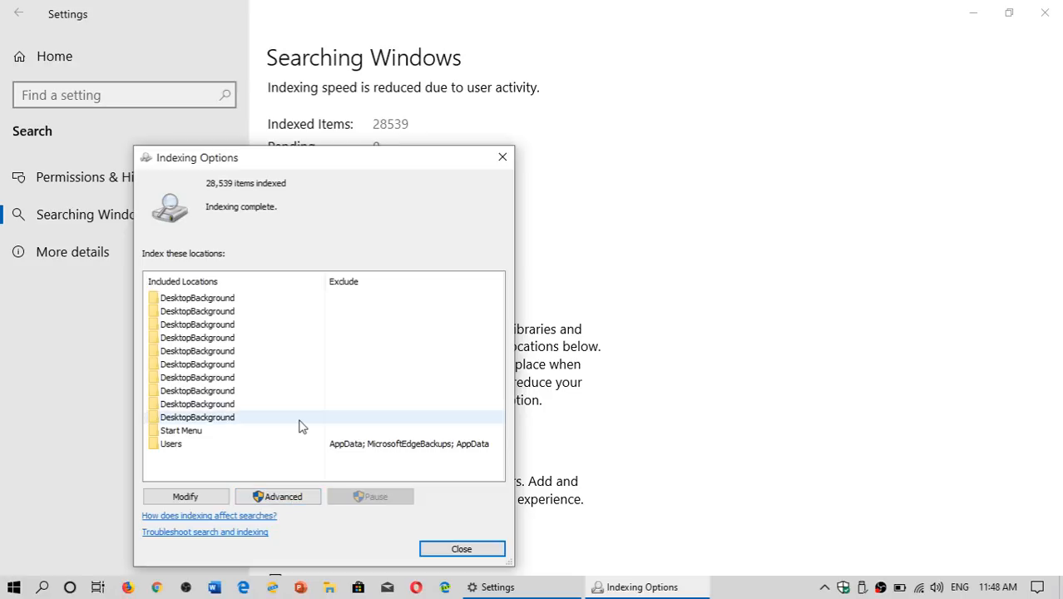
{"action": "mouse_move", "coordinate": [298, 432]}
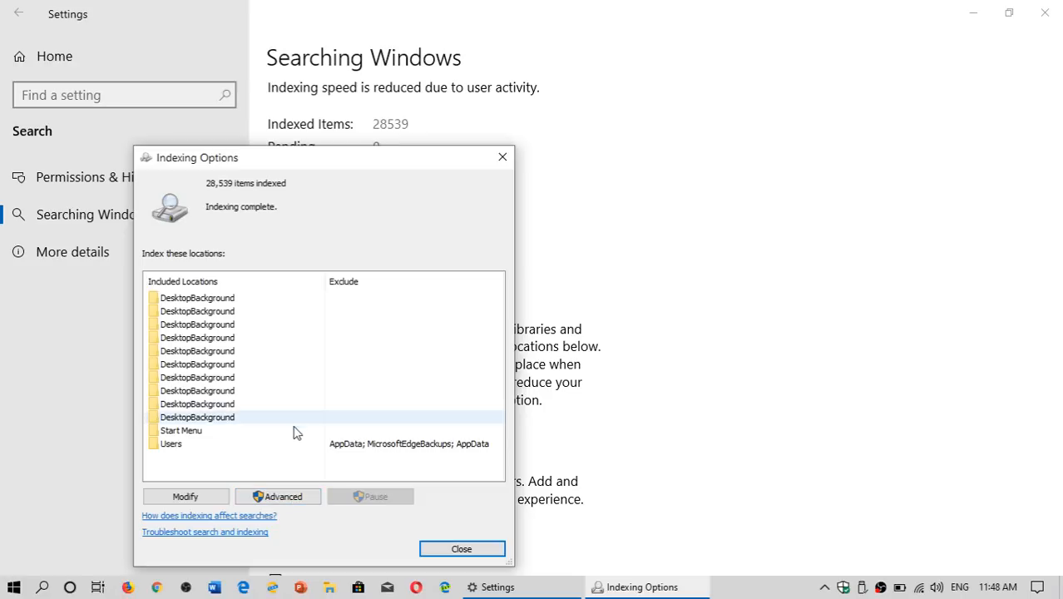
{"action": "left_click", "coordinate": [185, 495]}
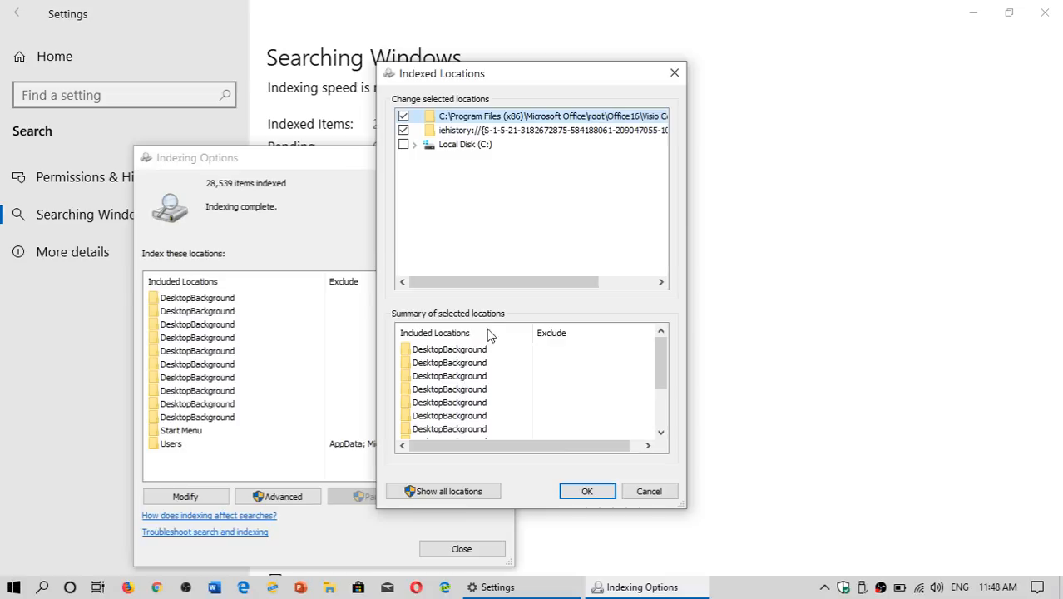
Step: Expand Local Disk (C:) in Indexed Locations and browse its folders
{"action": "left_click", "coordinate": [464, 144]}
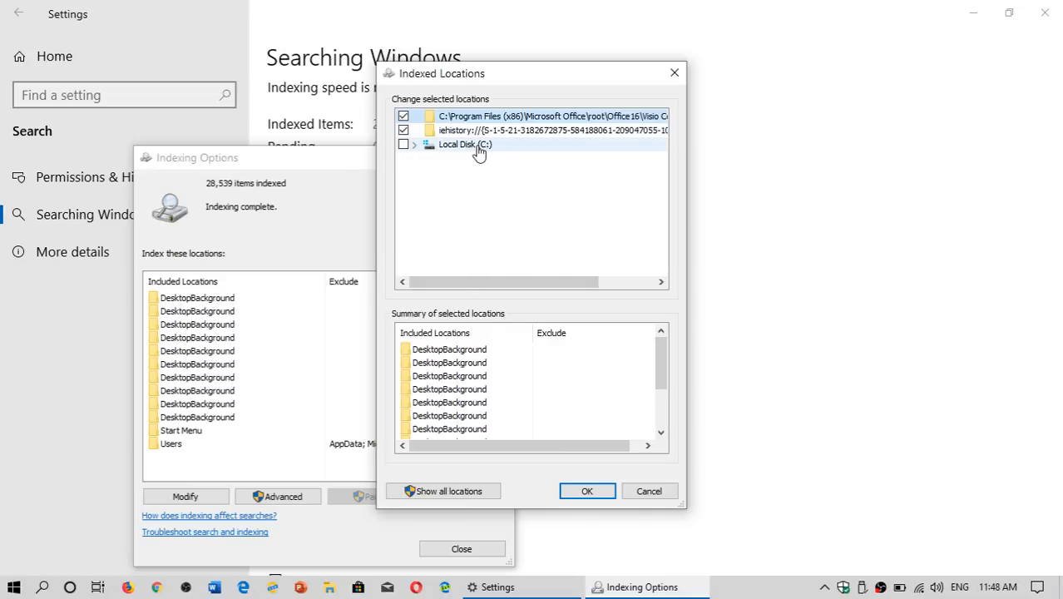
{"action": "left_click", "coordinate": [464, 143]}
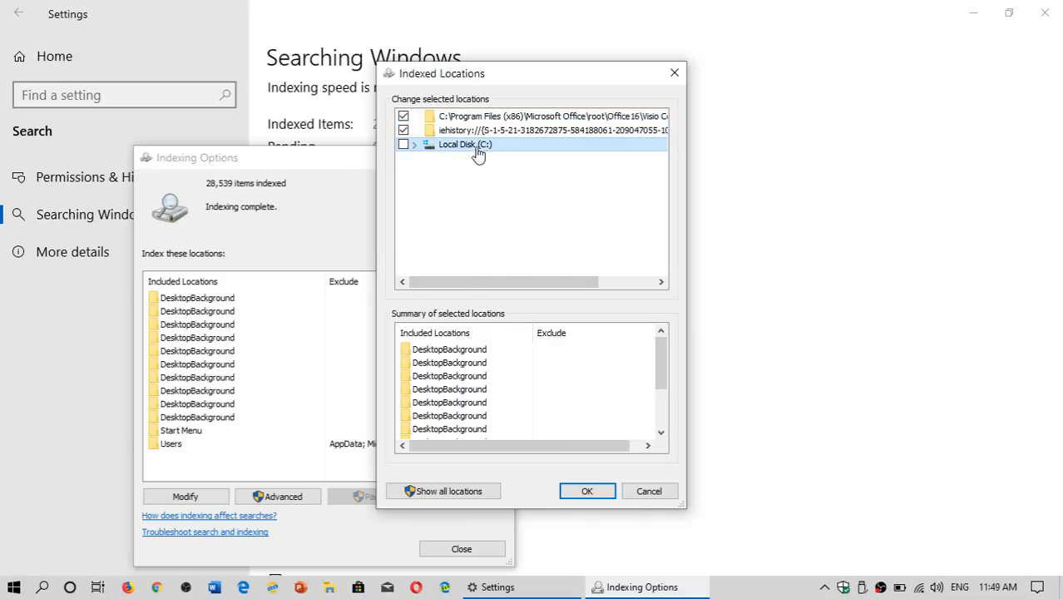
{"action": "left_click", "coordinate": [413, 143]}
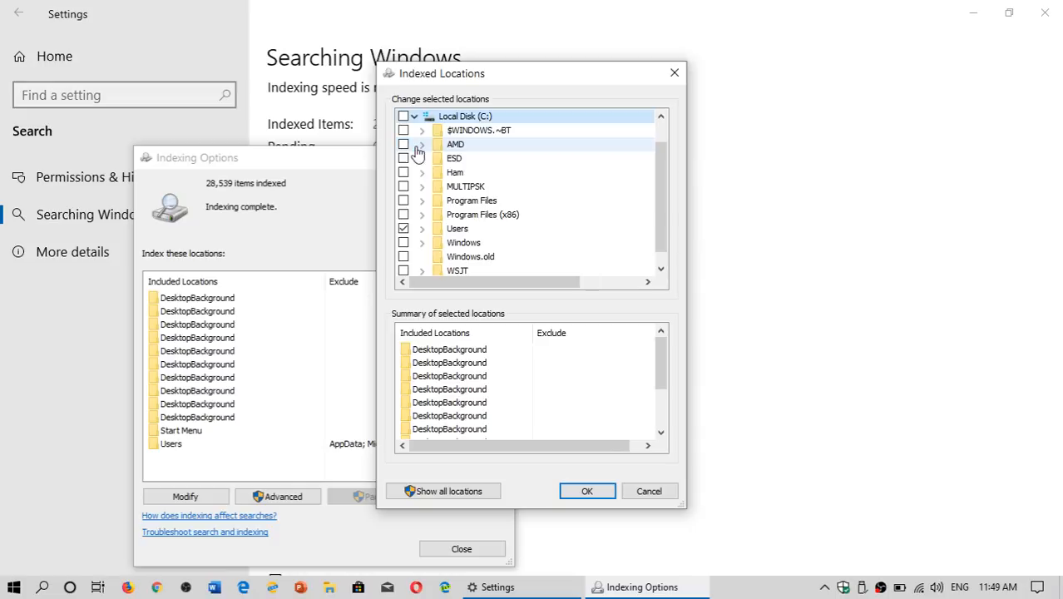
{"action": "scroll", "scroll_direction": "down", "scroll_amount": 3}
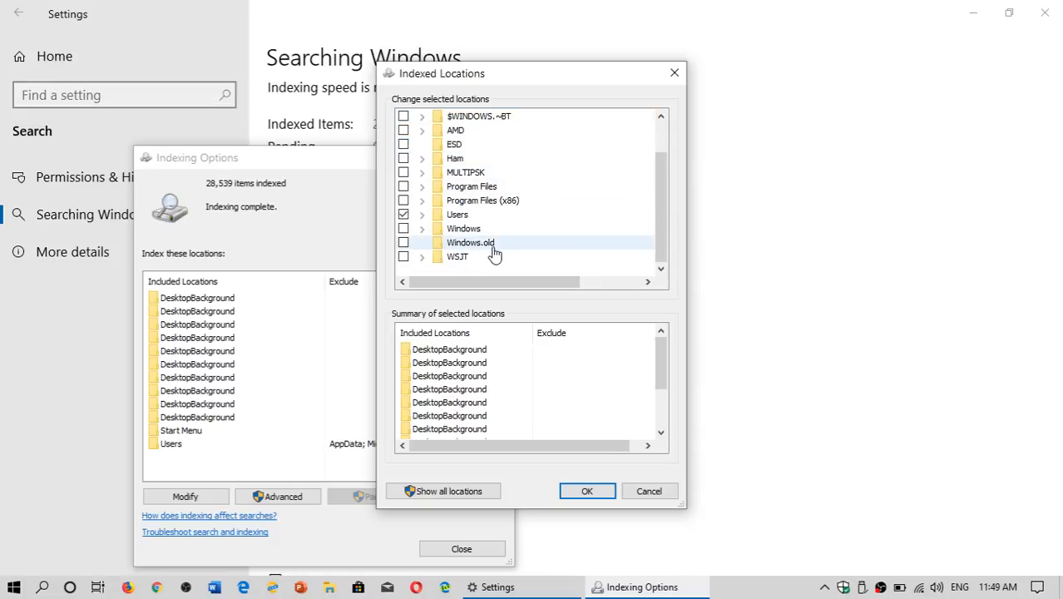
Step: Tick then untick Windows.old, and close the Indexed Locations dialog
{"action": "left_click", "coordinate": [402, 243]}
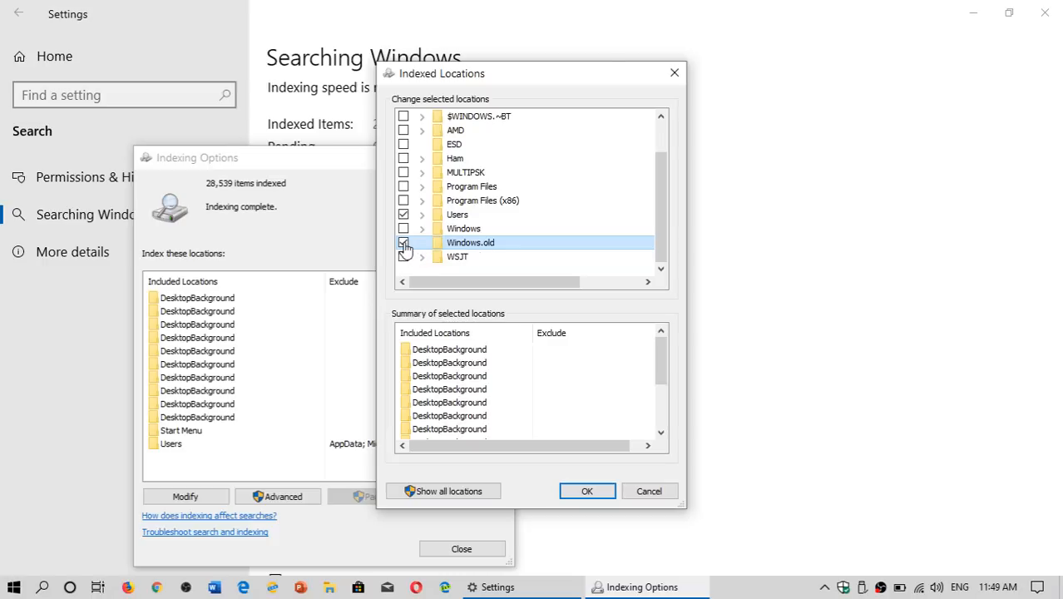
{"action": "left_click", "coordinate": [402, 242]}
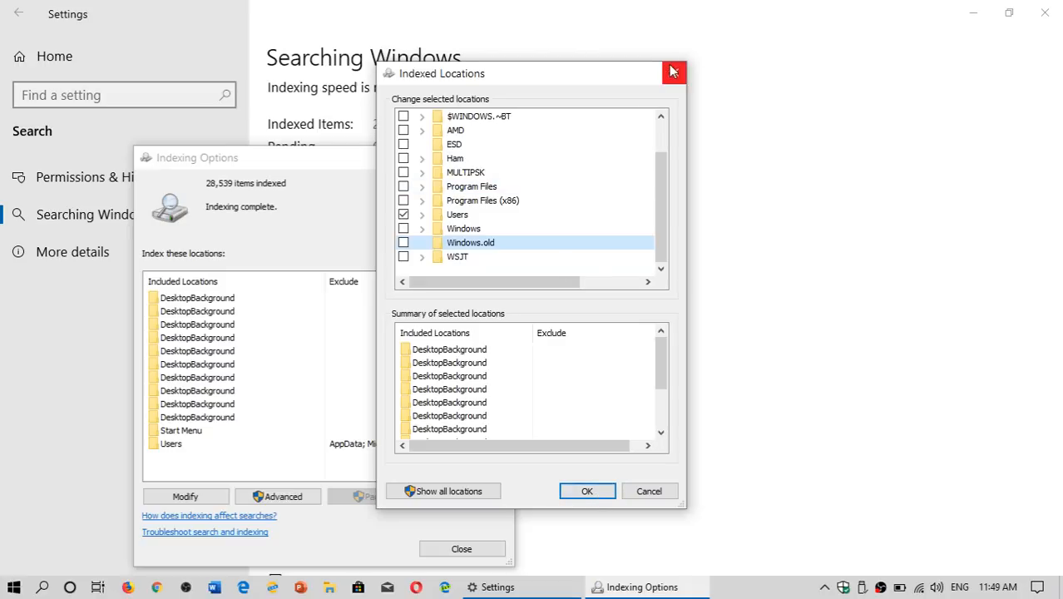
{"action": "left_click", "coordinate": [674, 73]}
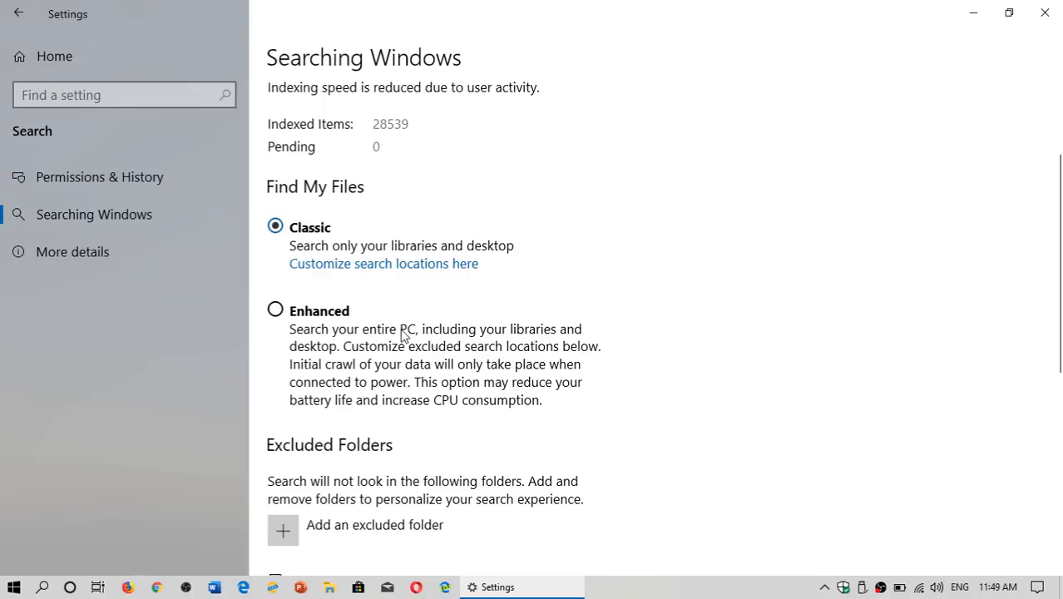
{"action": "mouse_move", "coordinate": [536, 257]}
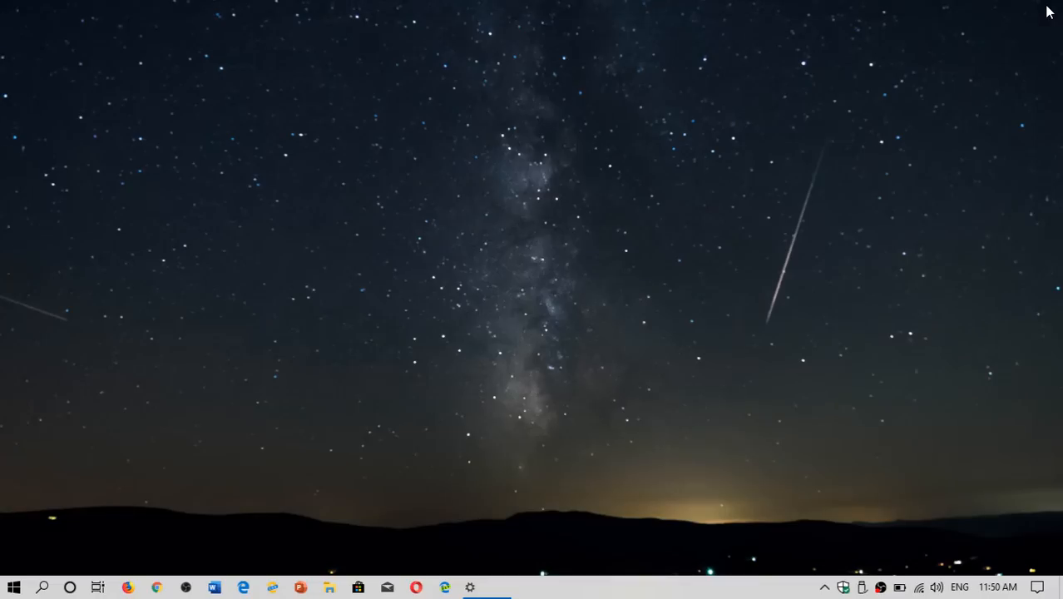
{"action": "mouse_move", "coordinate": [764, 293]}
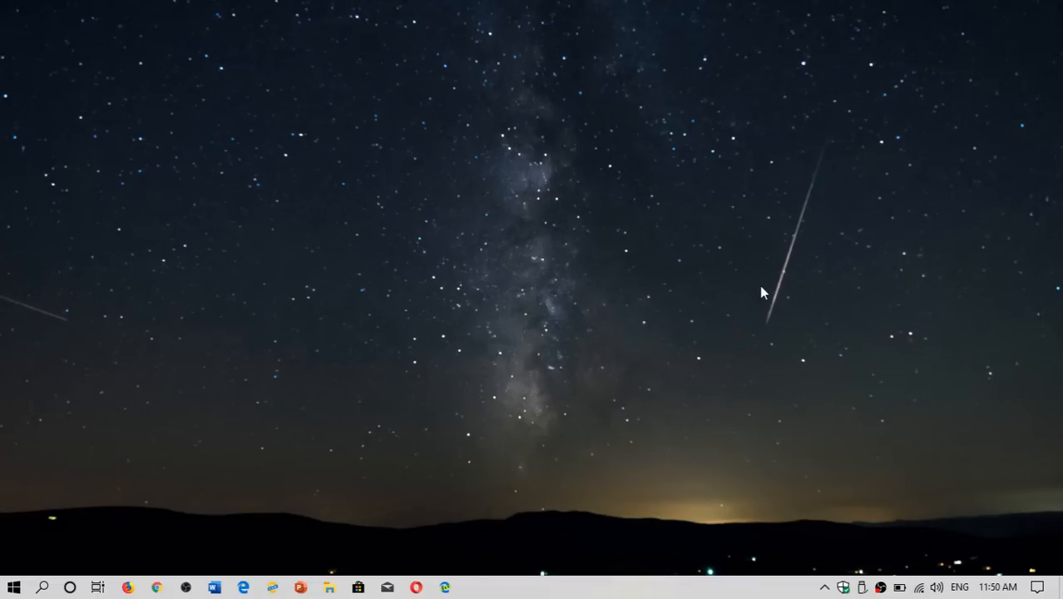